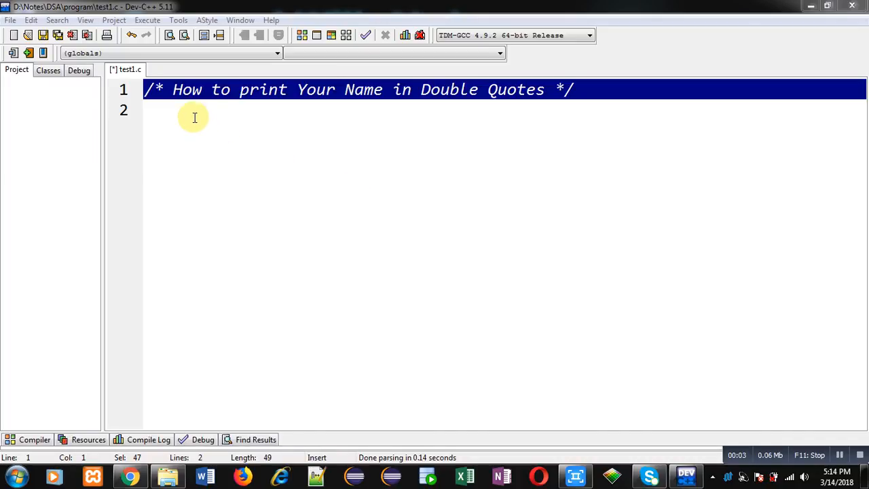
pyautogui.moveTo(201, 107)
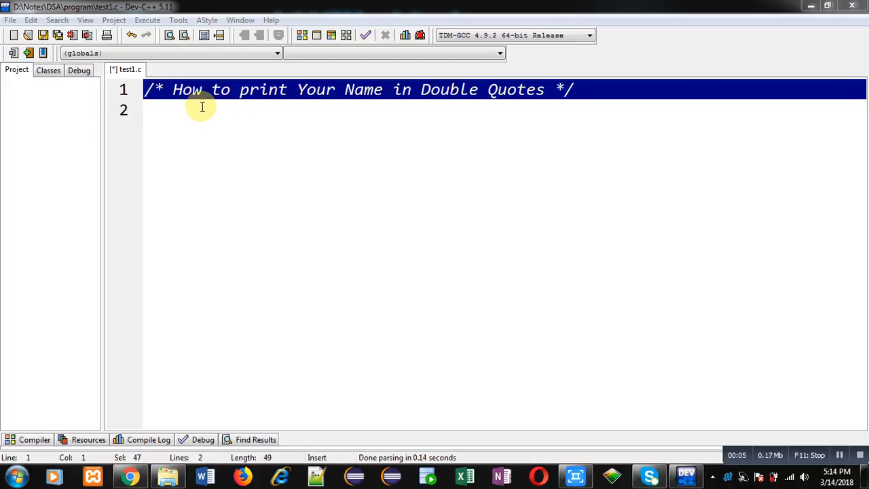
pyautogui.moveTo(433, 104)
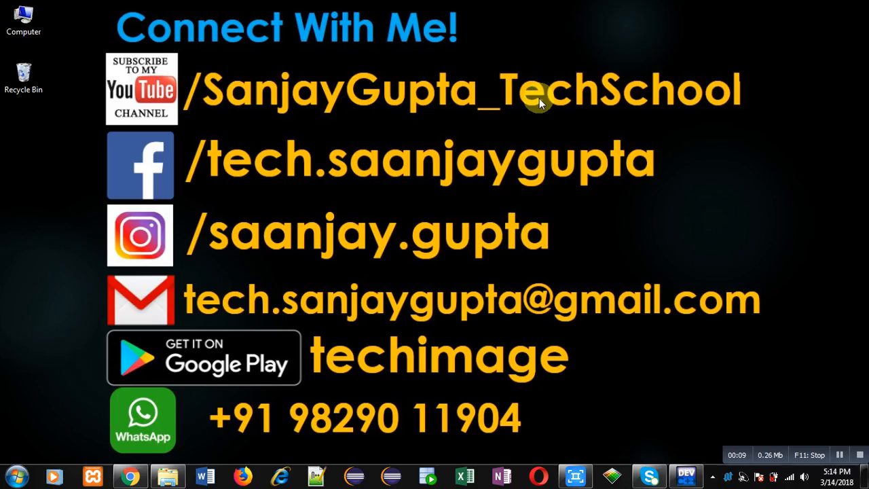
pyautogui.moveTo(306, 160)
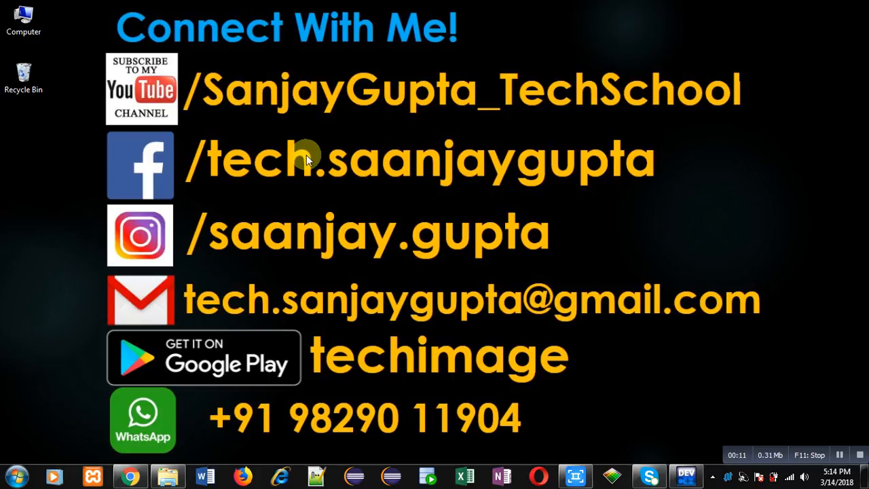
pyautogui.moveTo(332, 173)
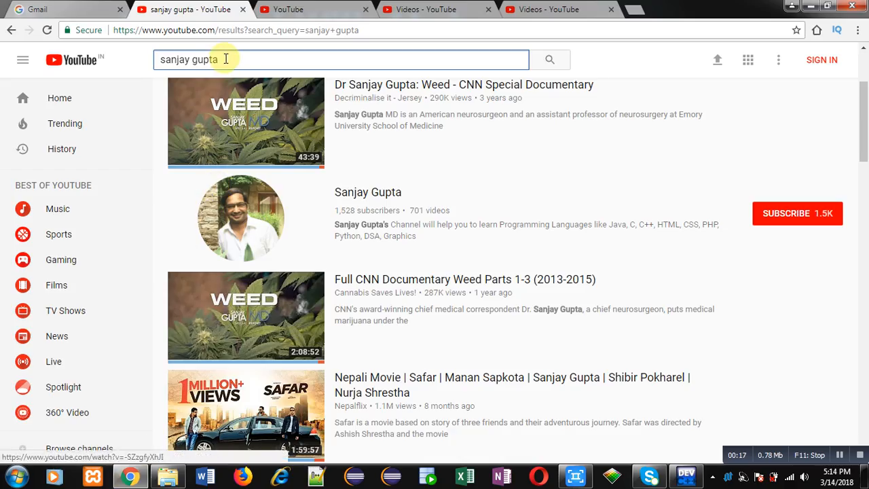
# - Write a C program with #include<stdio.h> whose main prints "Sanjay Gupta" and returns 0
pyautogui.doubleClick(189, 59)
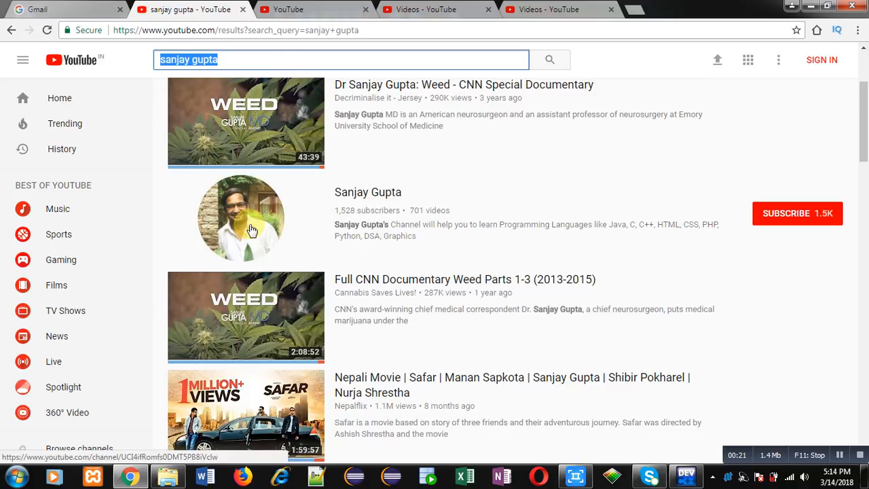
pyautogui.moveTo(316, 223)
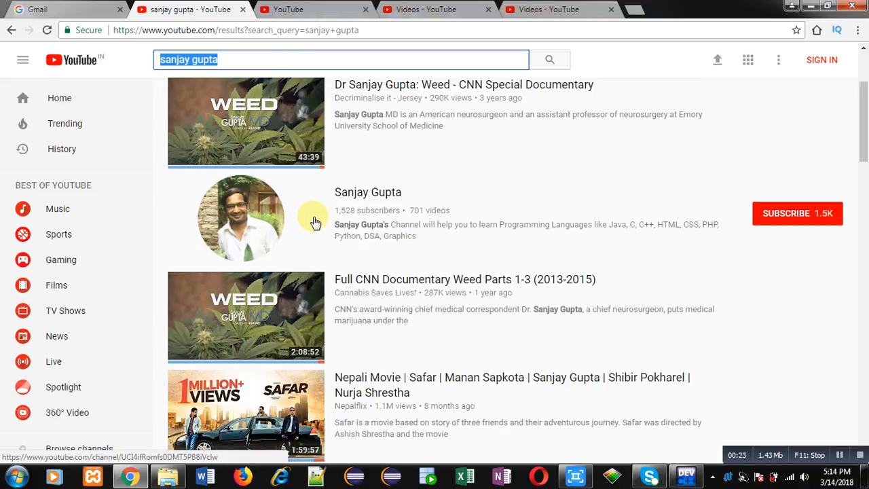
pyautogui.moveTo(302, 233)
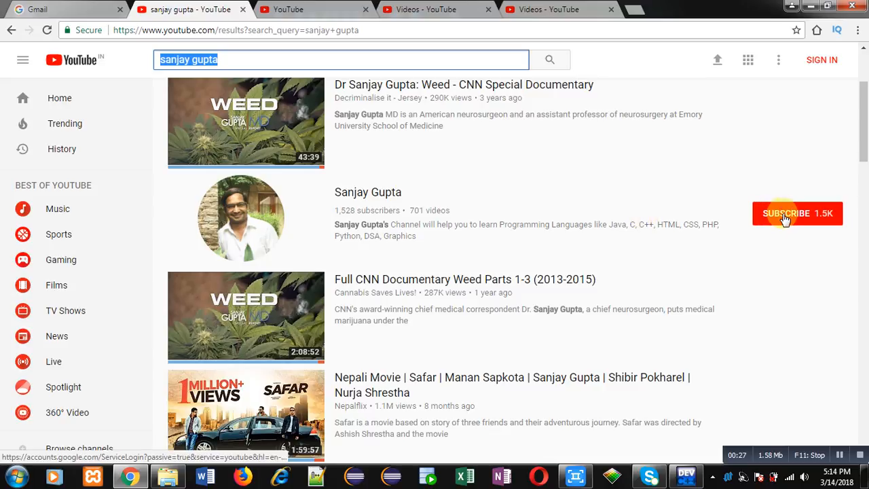
pyautogui.click(686, 475)
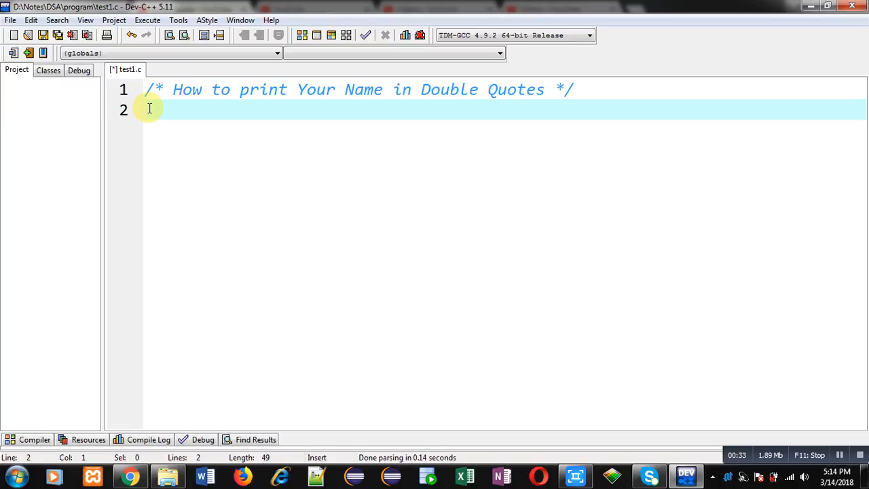
pyautogui.write('#incl')
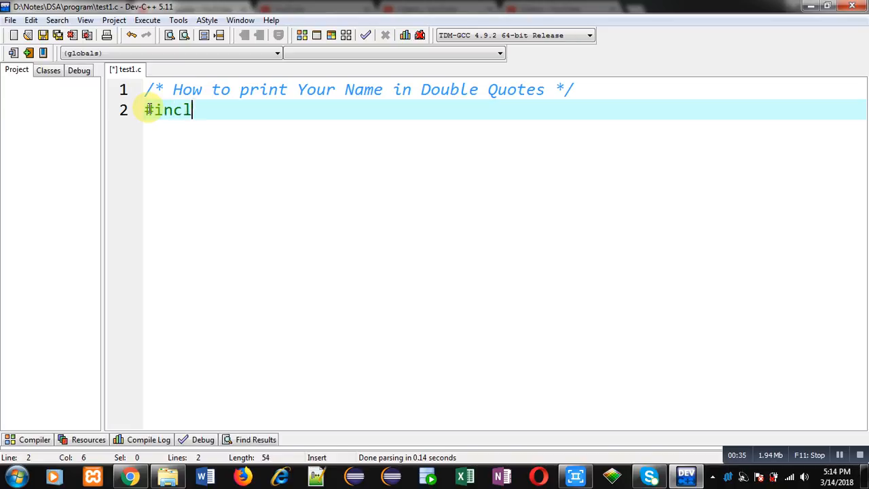
pyautogui.write('ude<stdio.h>')
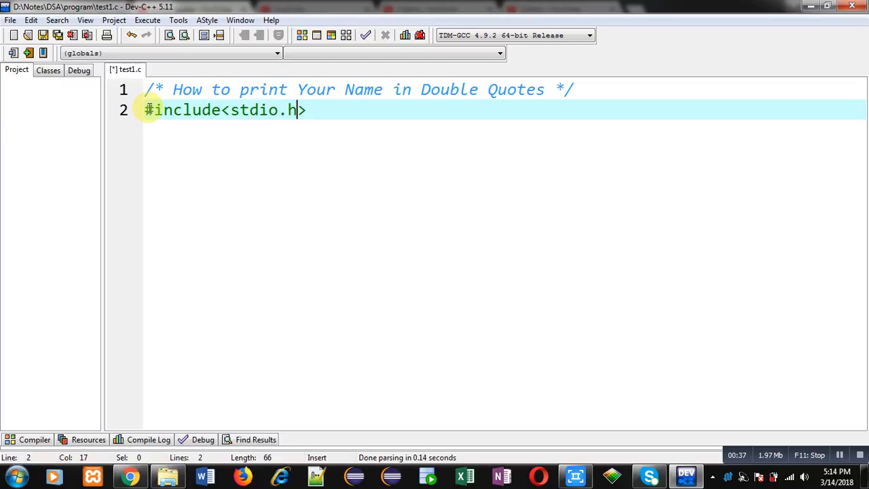
pyautogui.write('int m')
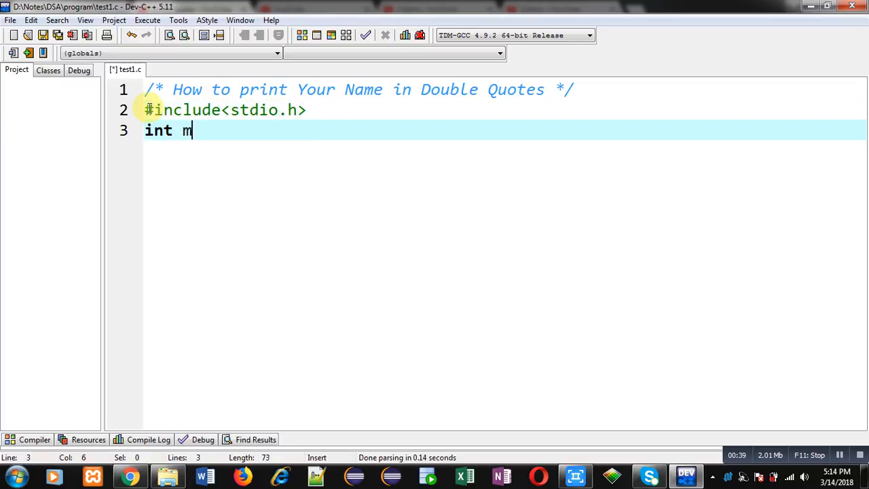
pyautogui.write('ain()')
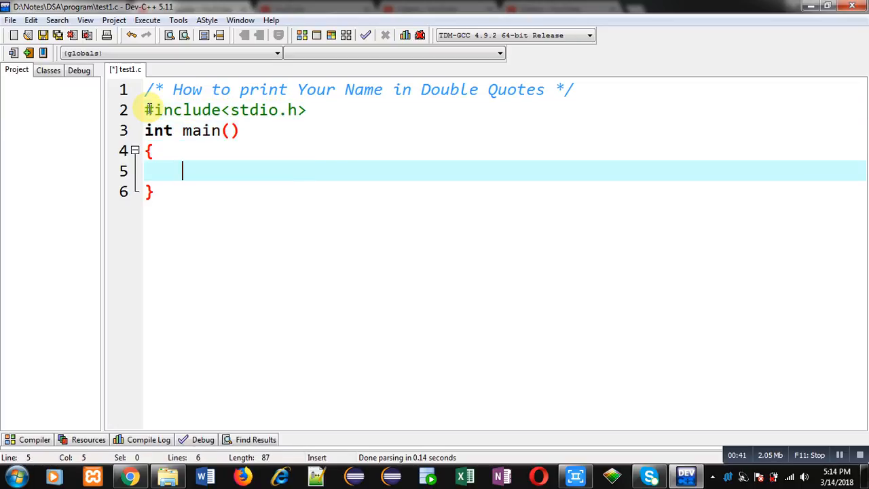
pyautogui.write('printf')
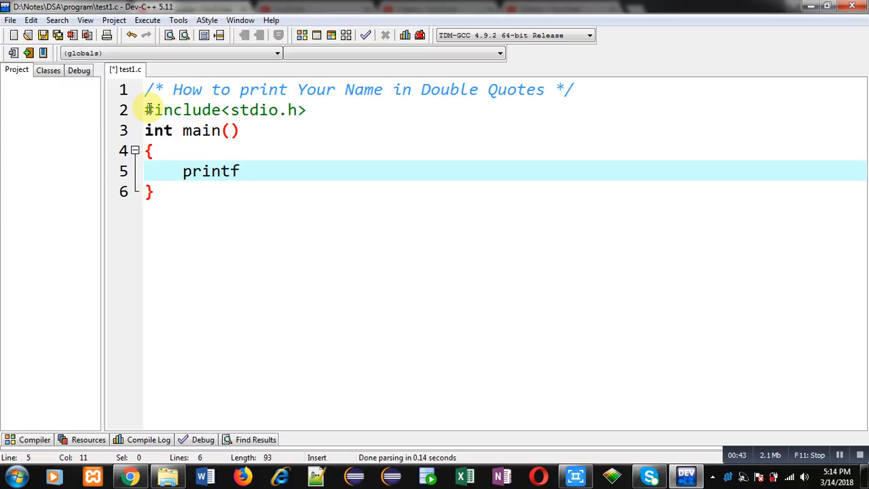
pyautogui.write('("\\")')
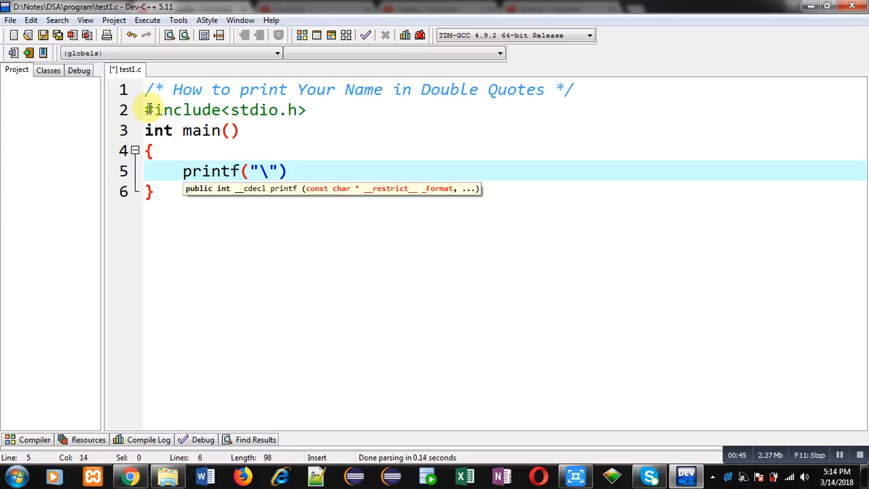
pyautogui.write('Sanj')
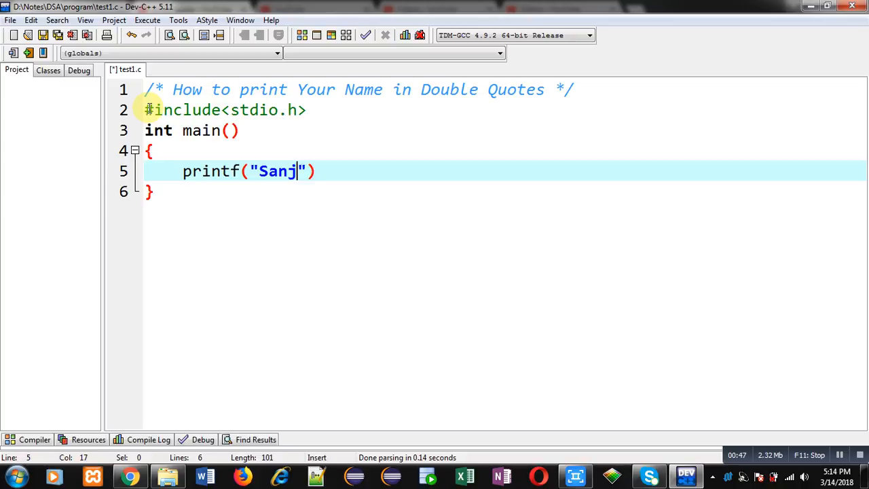
pyautogui.write('ay Gupta')
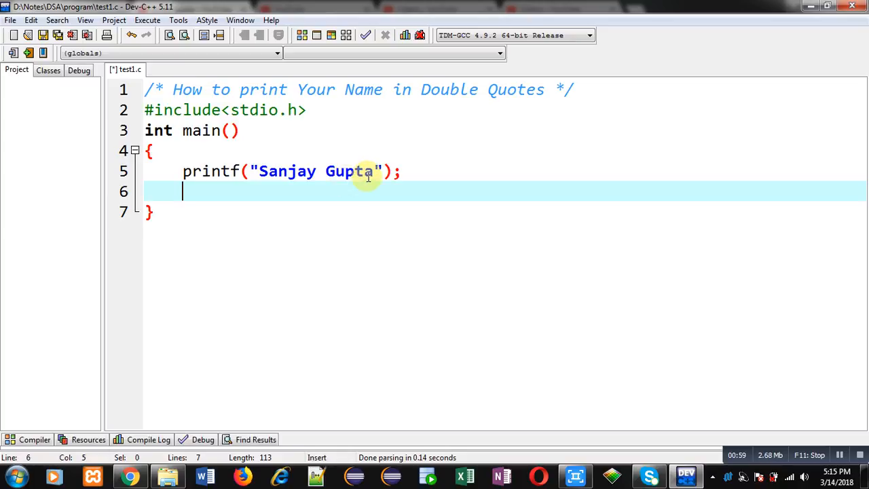
pyautogui.write('return 0;')
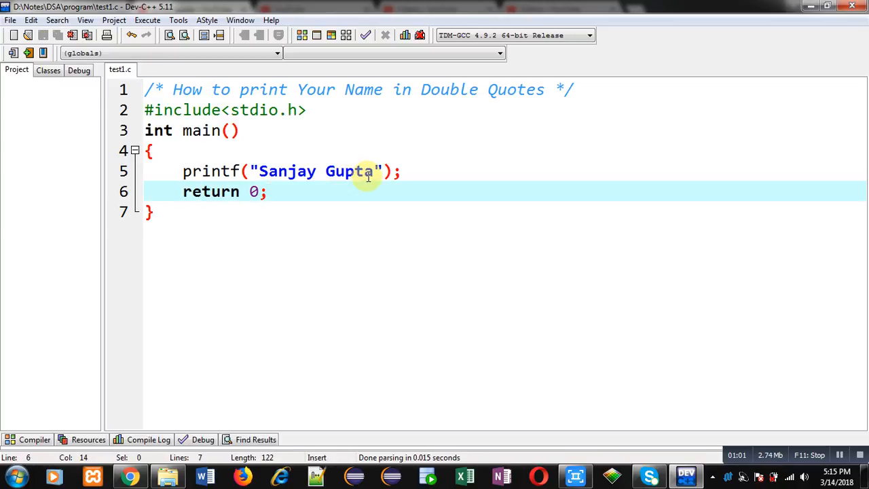
# - Compile and run the name-printing program from the Execute menu
pyautogui.click(146, 19)
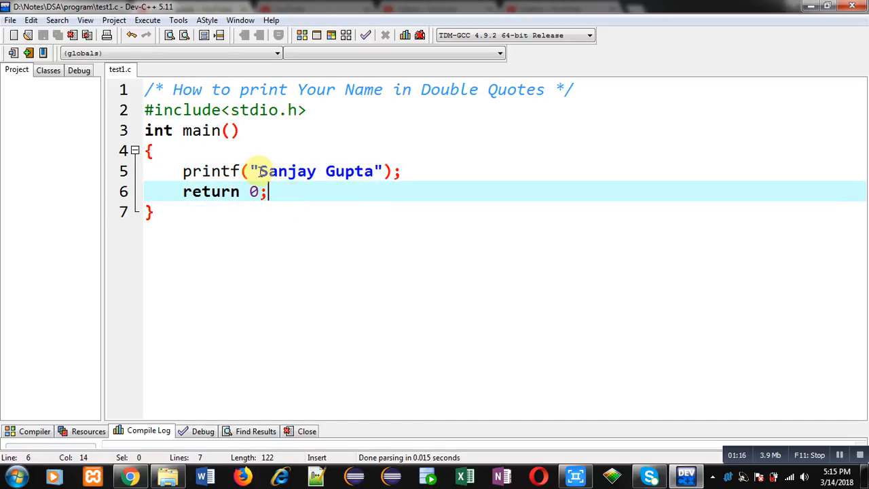
# - Wrap the name in the printf string with escaped quotes: "\"Sanjay Gupta\""
pyautogui.write('""')
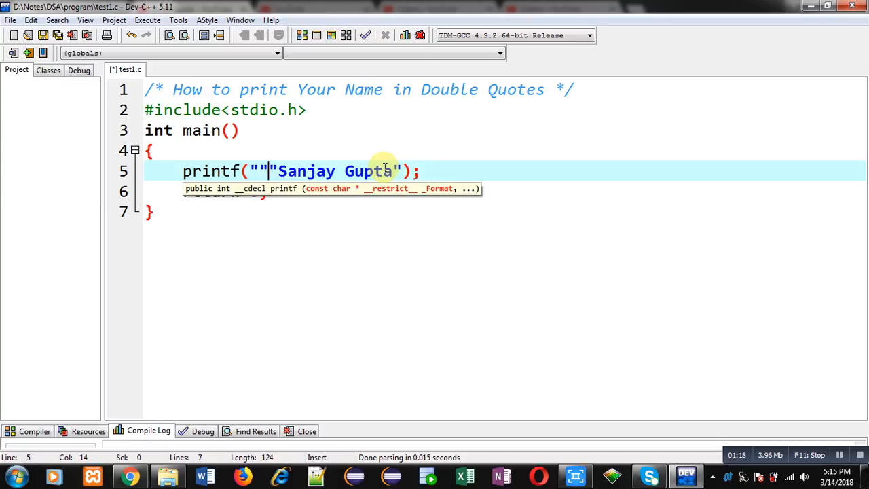
pyautogui.moveTo(444, 163)
pyautogui.write('"')
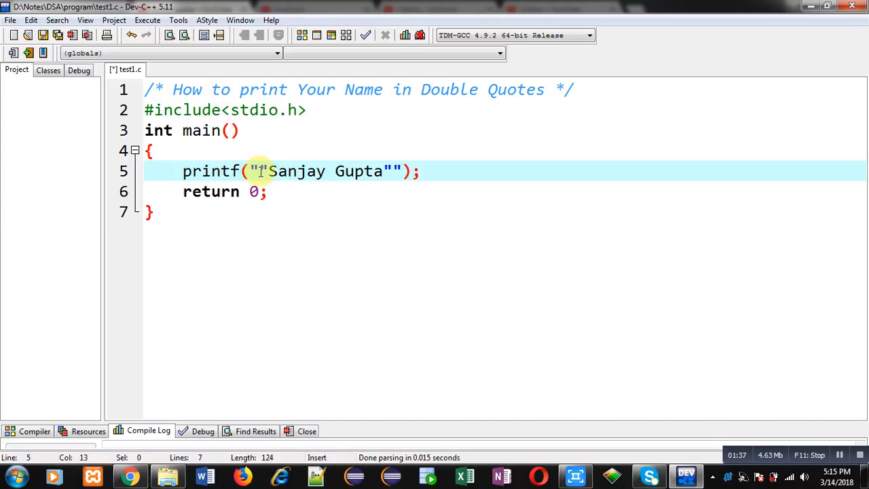
pyautogui.write('\\')
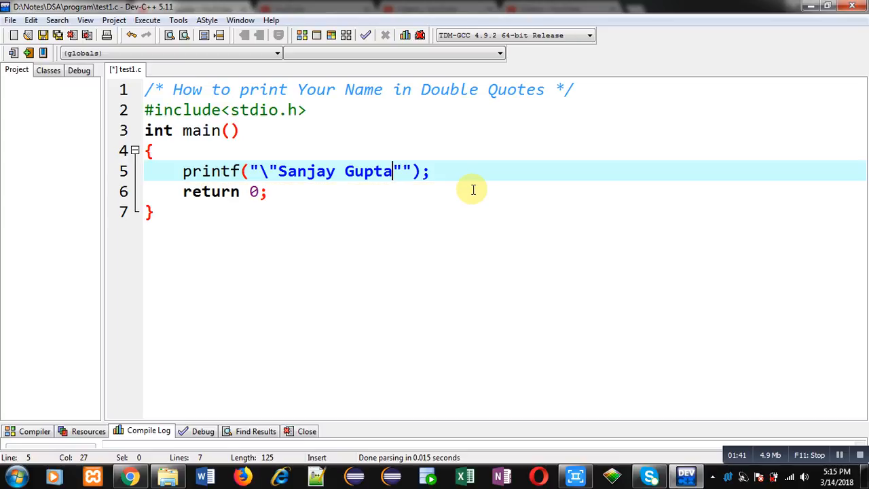
pyautogui.write('\\')
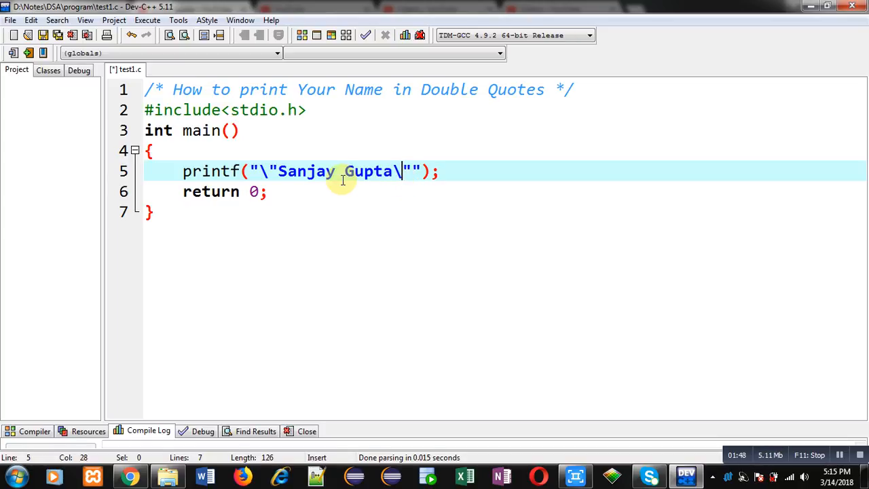
pyautogui.moveTo(271, 177)
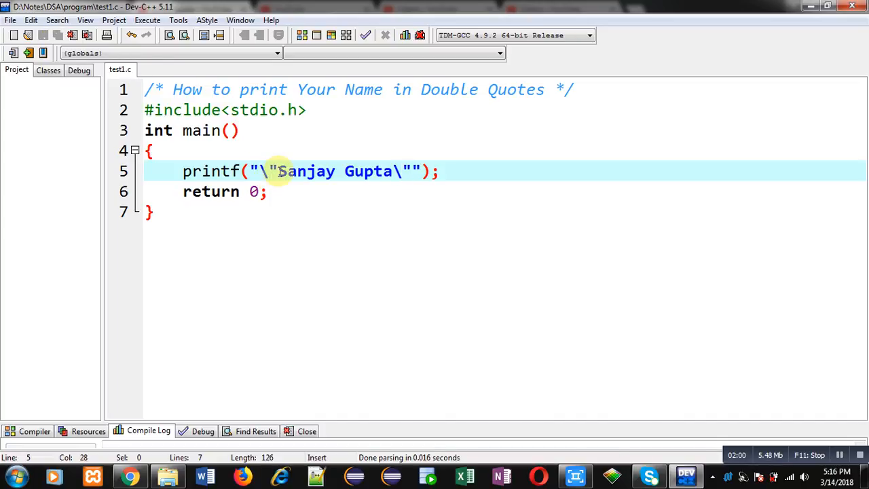
# - Run Execute > Compile & Run to show the quoted "Sanjay Gupta" in the console
pyautogui.click(147, 20)
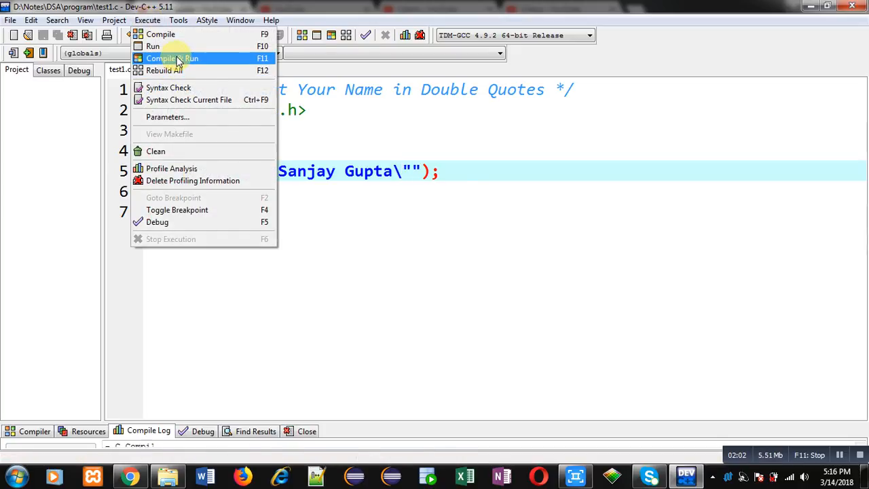
pyautogui.click(171, 57)
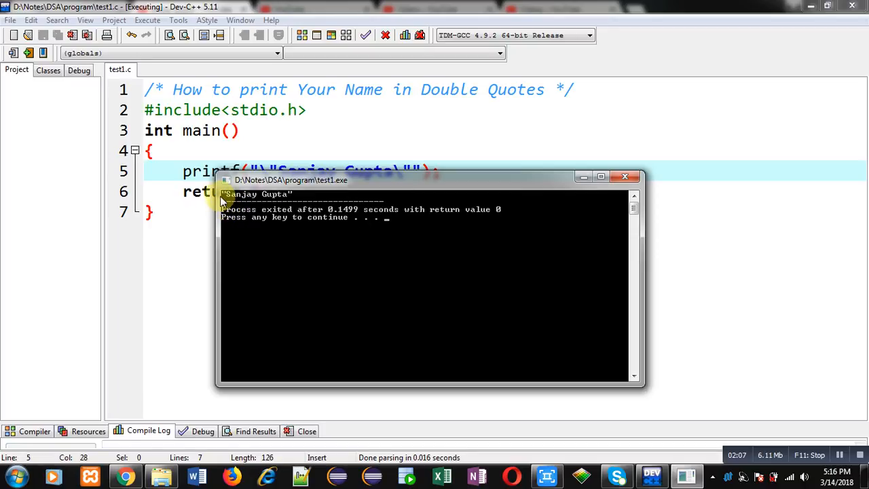
pyautogui.moveTo(227, 201)
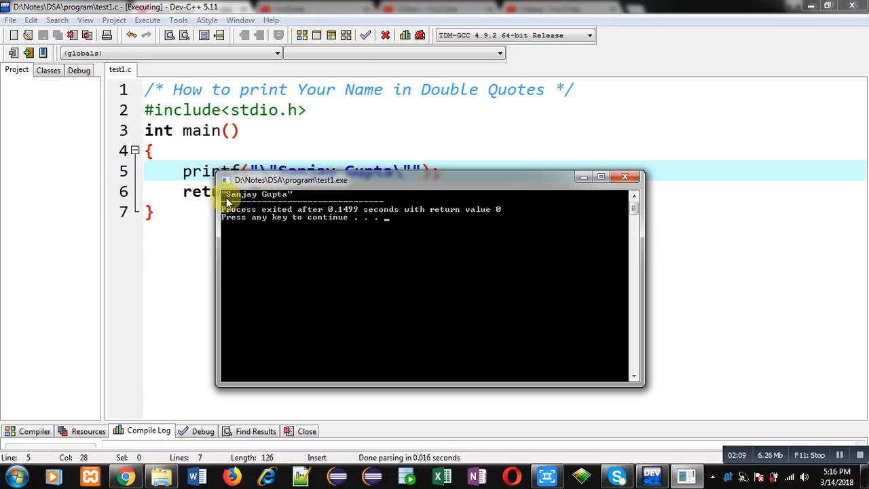
pyautogui.moveTo(295, 201)
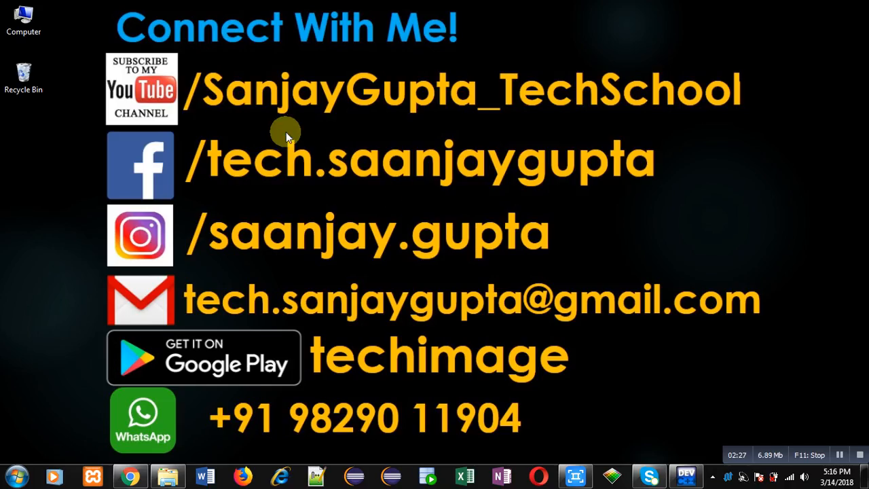
pyautogui.moveTo(398, 132)
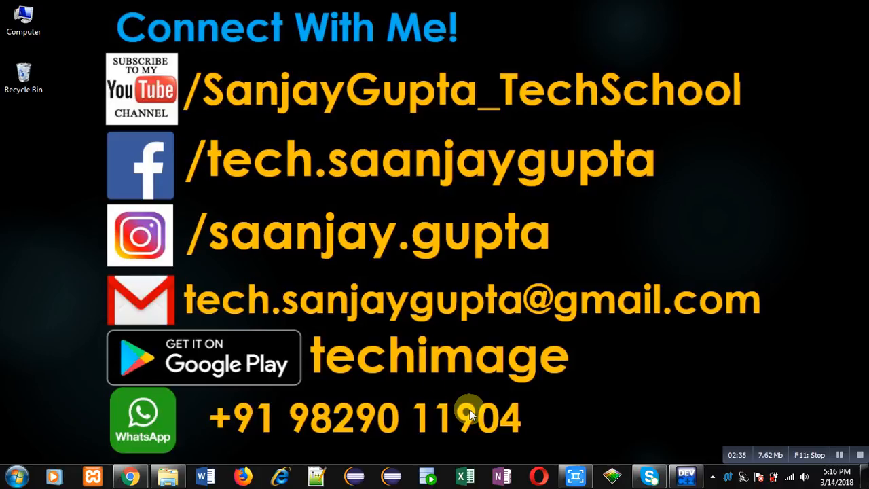
pyautogui.moveTo(703, 434)
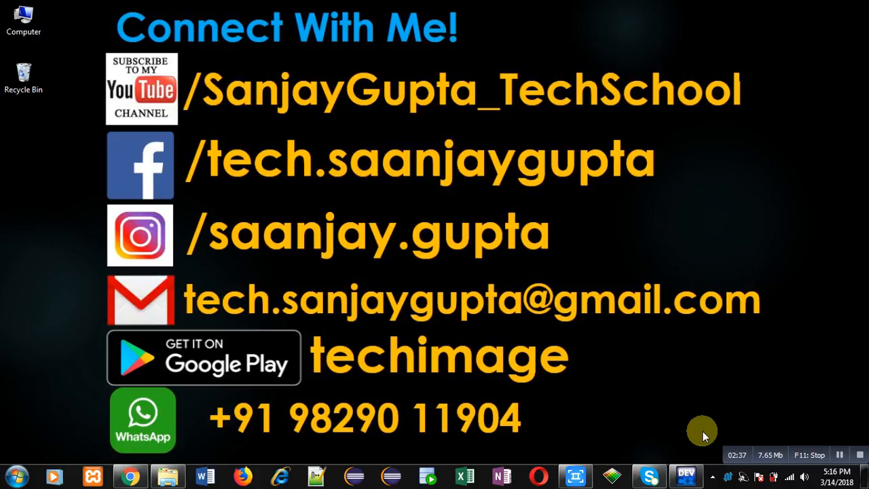